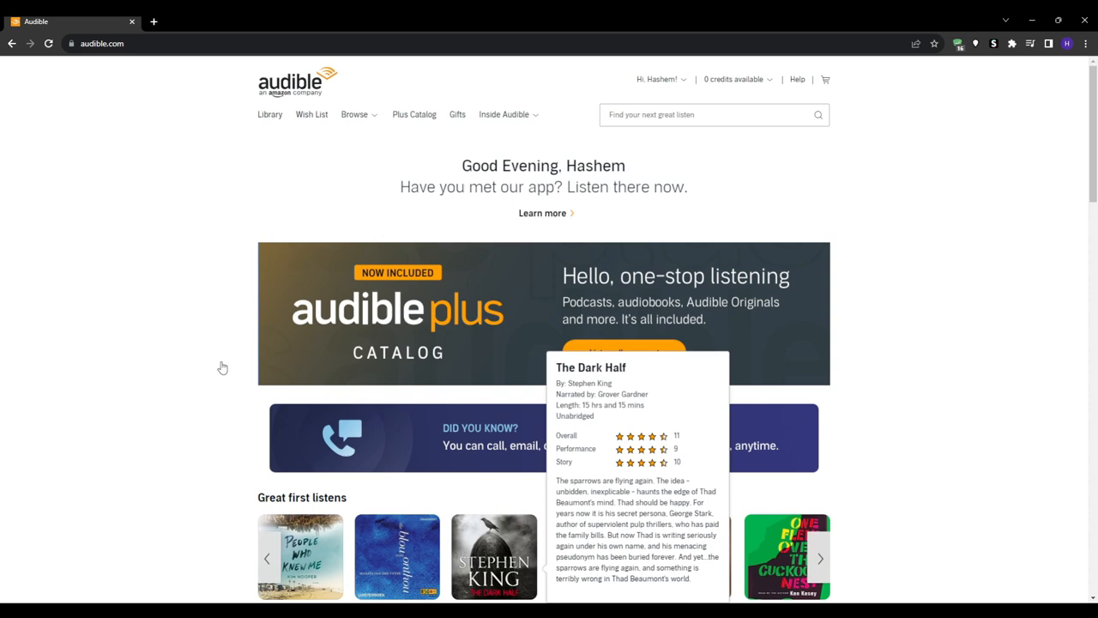
Browse the current page and head into the audiobook library link
{"action": "scroll", "scroll_direction": "down", "scroll_amount": 3}
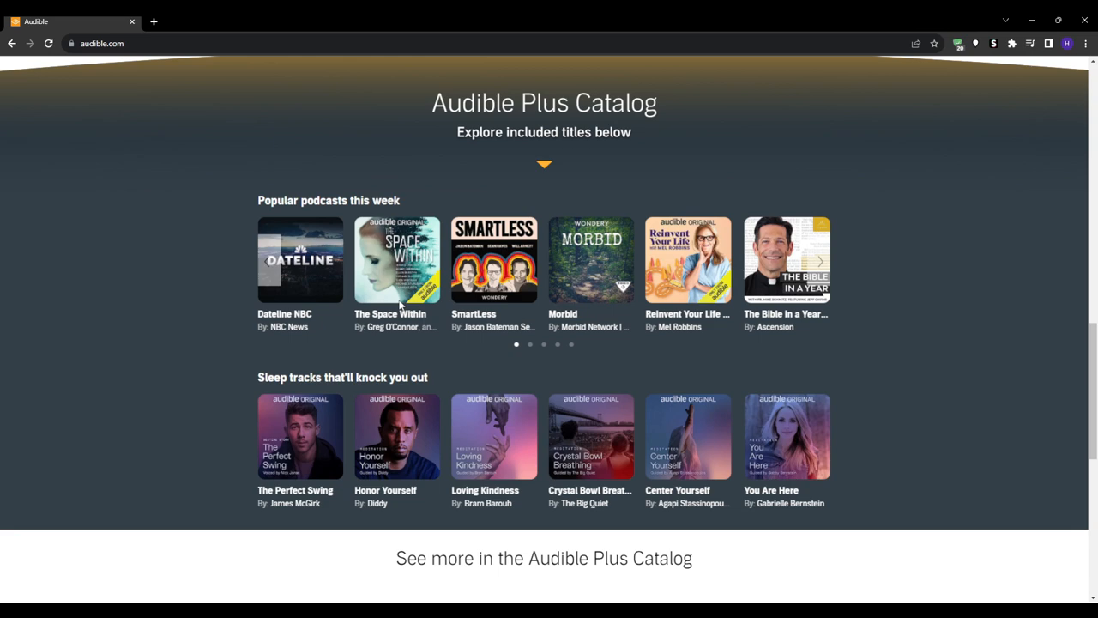
{"action": "mouse_move", "coordinate": [969, 352]}
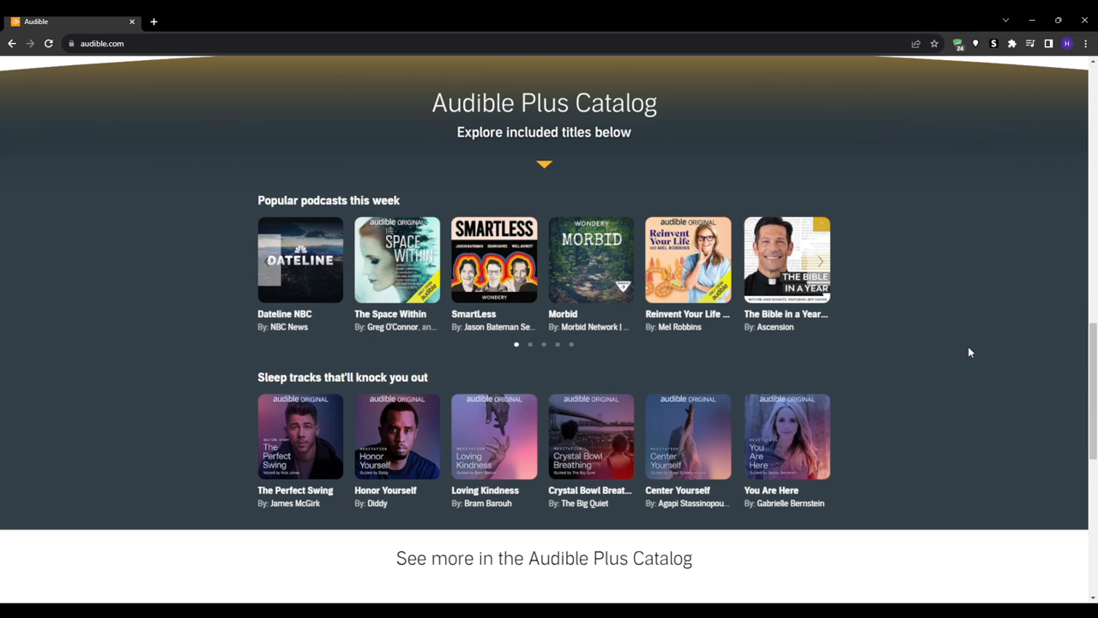
{"action": "scroll", "scroll_direction": "down", "scroll_amount": 3}
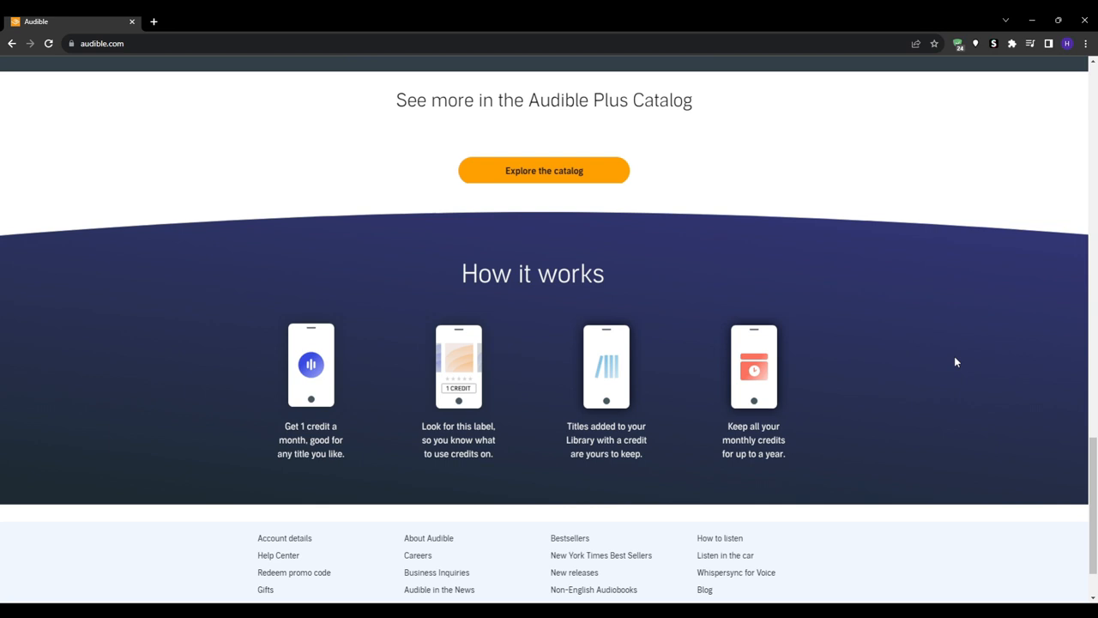
{"action": "mouse_move", "coordinate": [186, 511]}
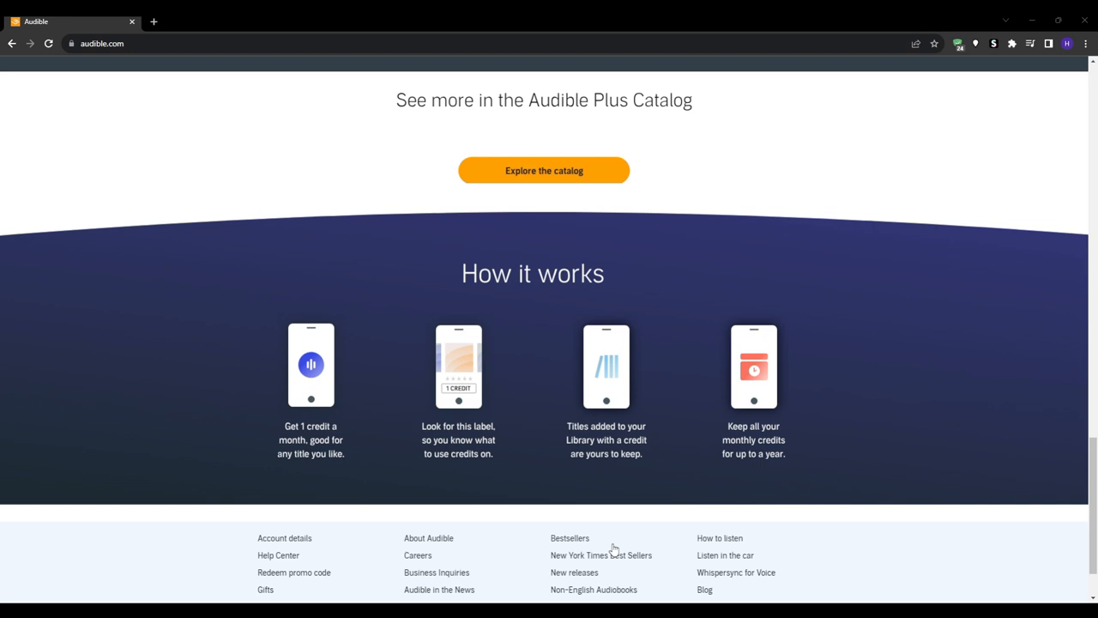
{"action": "mouse_move", "coordinate": [159, 463]}
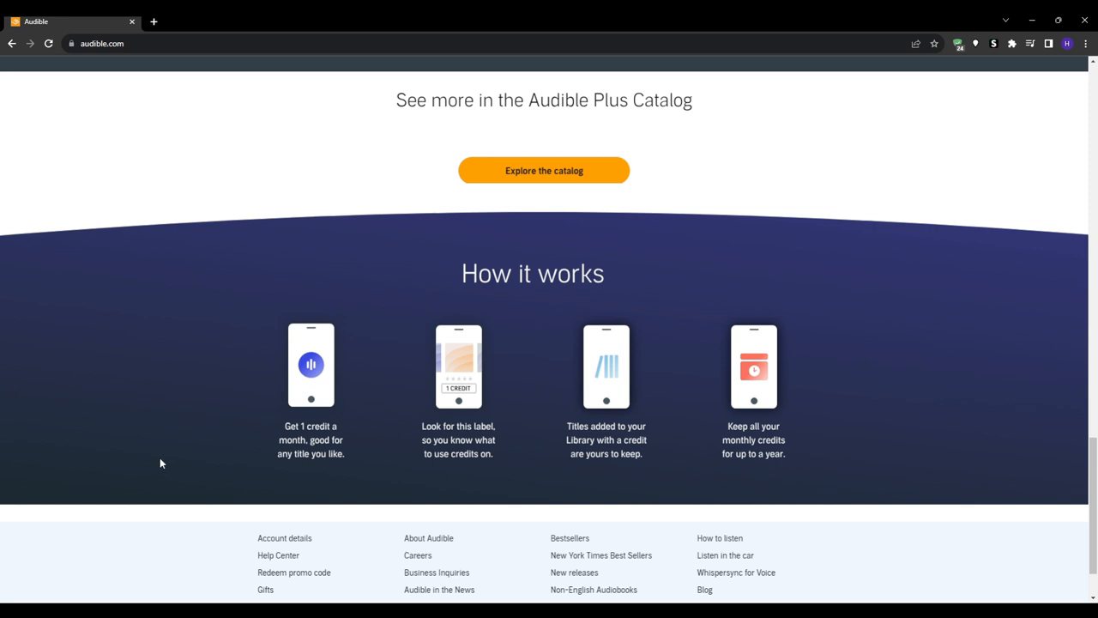
{"action": "mouse_move", "coordinate": [828, 466]}
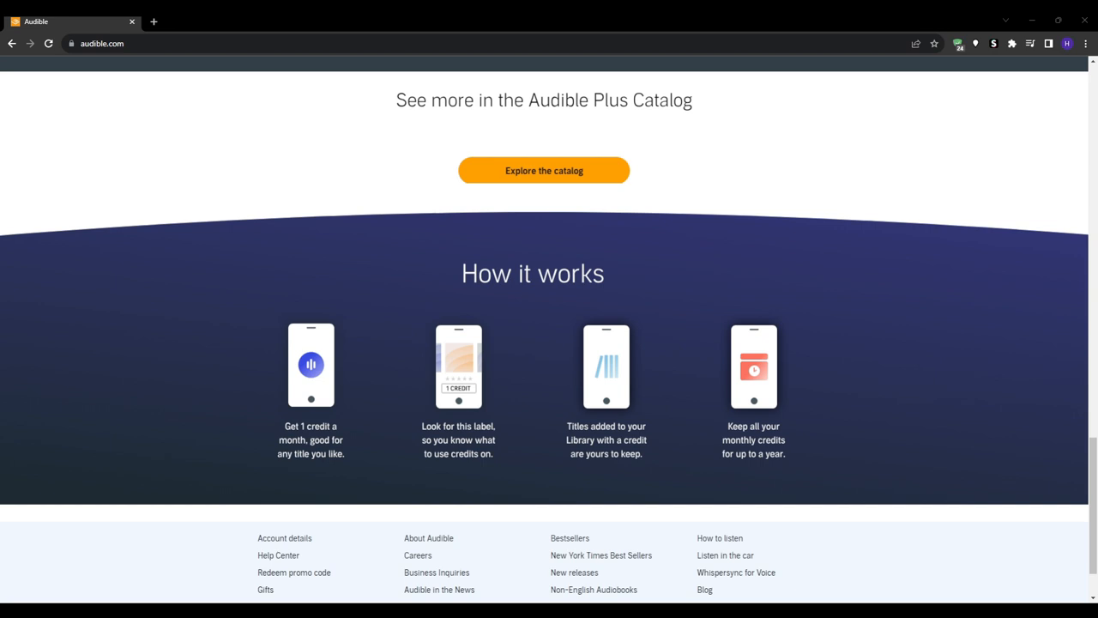
{"action": "scroll", "scroll_direction": "up", "scroll_amount": 3}
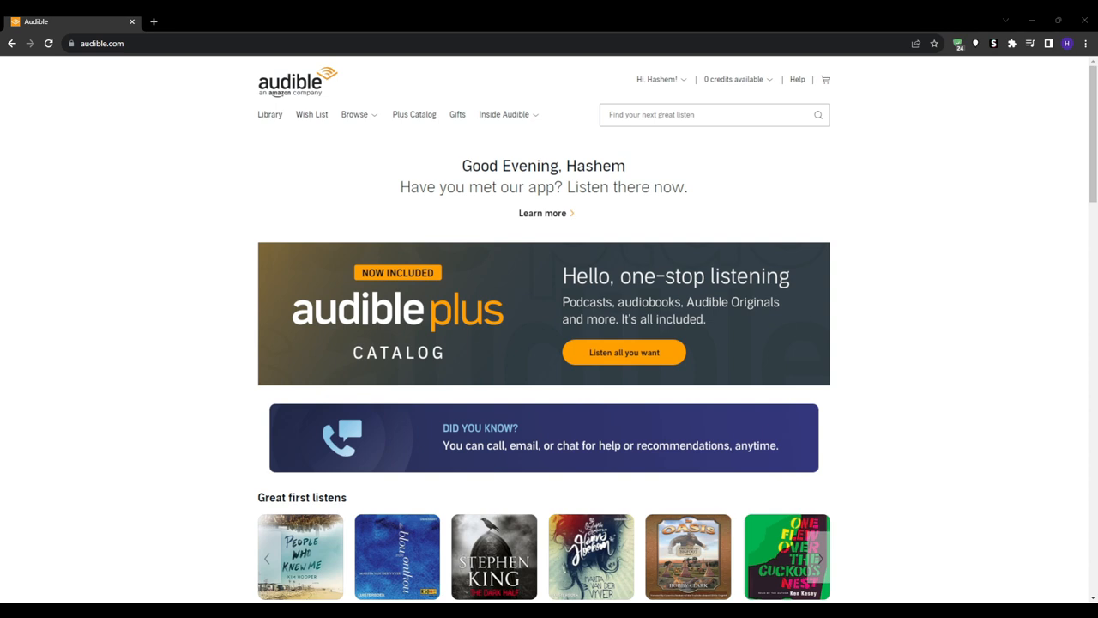
{"action": "mouse_move", "coordinate": [653, 547]}
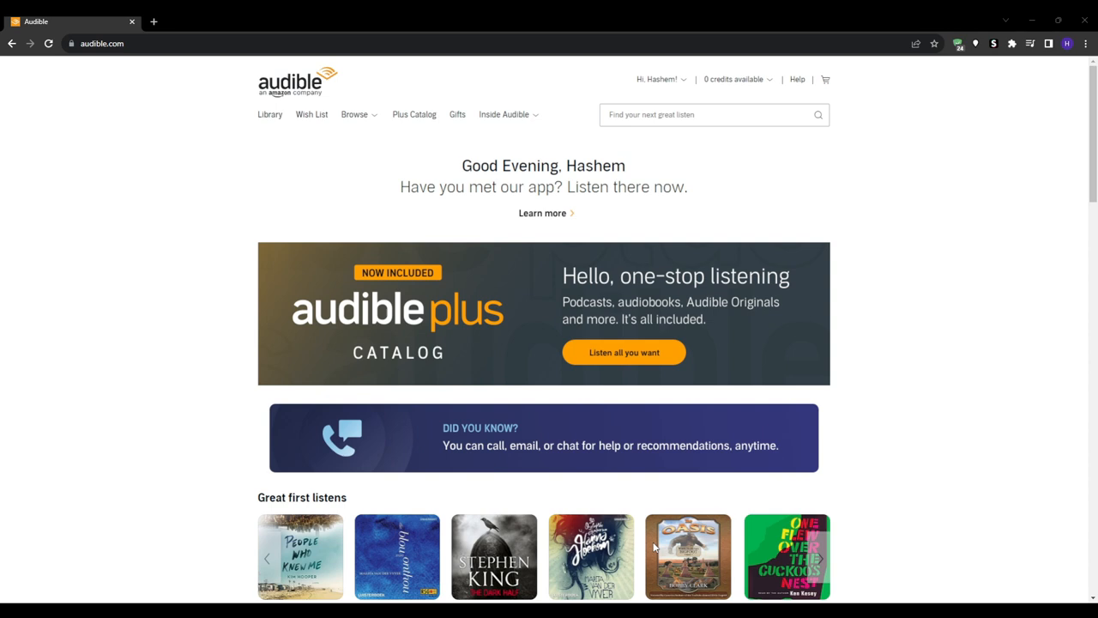
{"action": "mouse_move", "coordinate": [655, 545]}
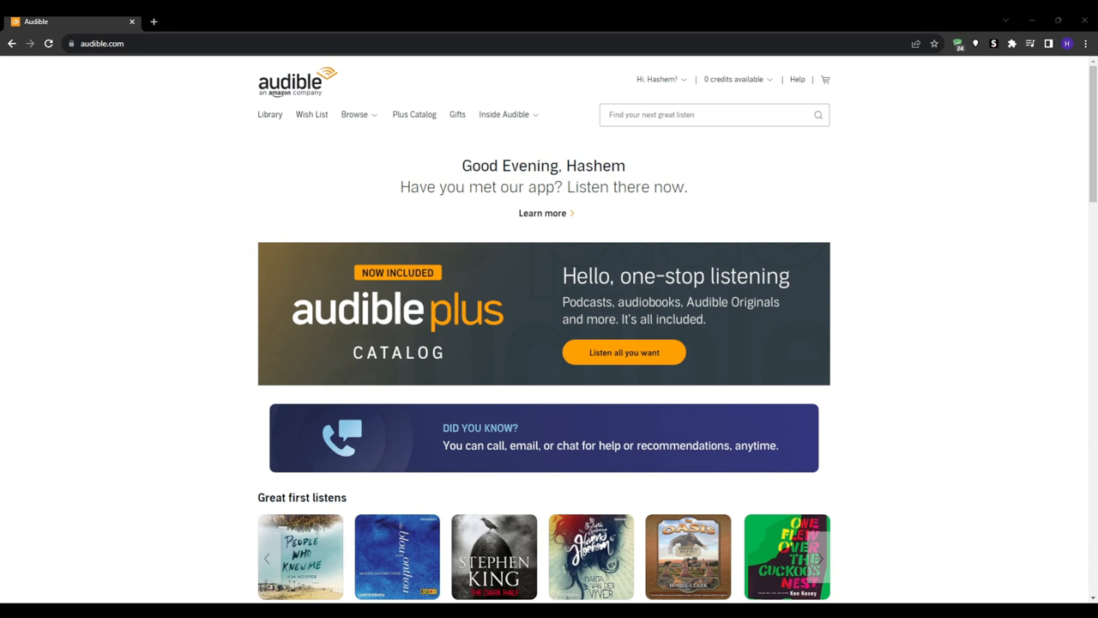
{"action": "scroll", "scroll_direction": "down", "scroll_amount": 3}
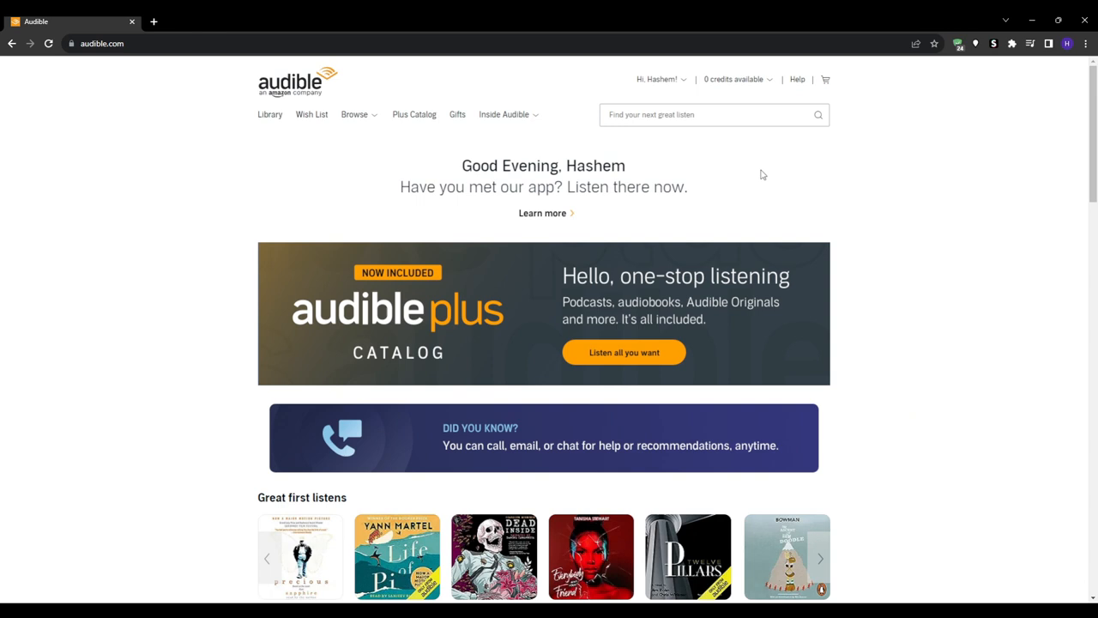
{"action": "left_click", "coordinate": [270, 114]}
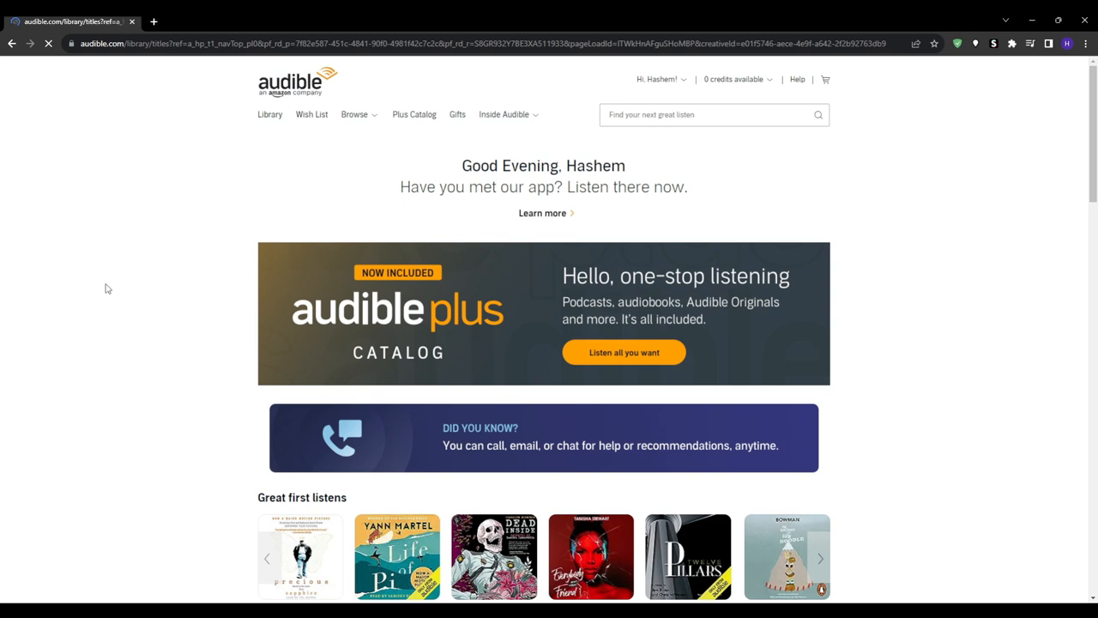
{"action": "left_click", "coordinate": [270, 113]}
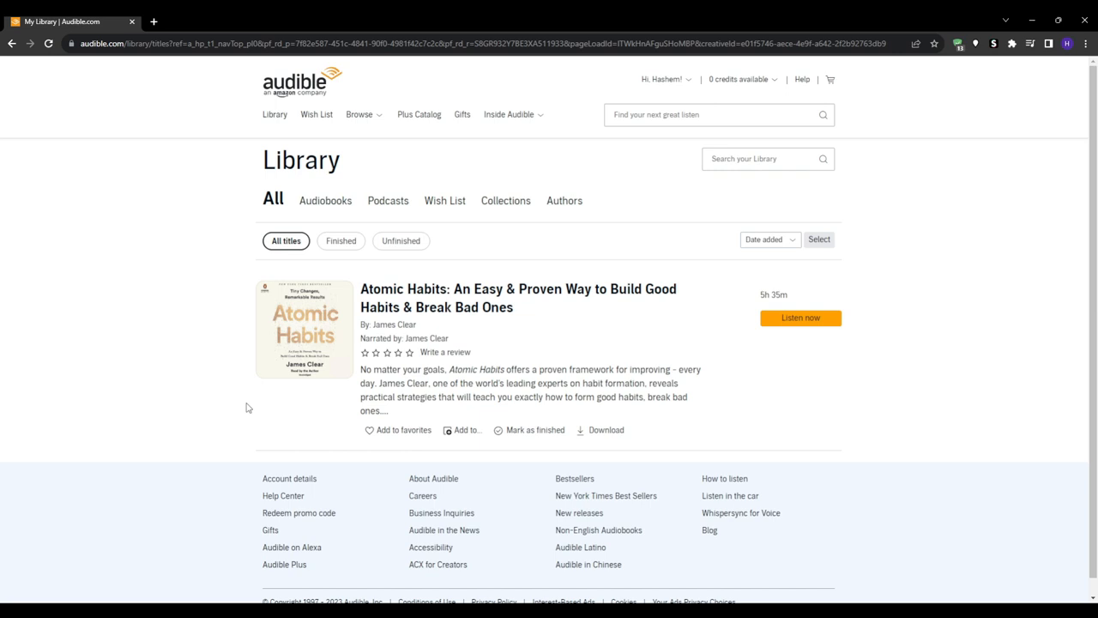
{"action": "mouse_move", "coordinate": [792, 562]}
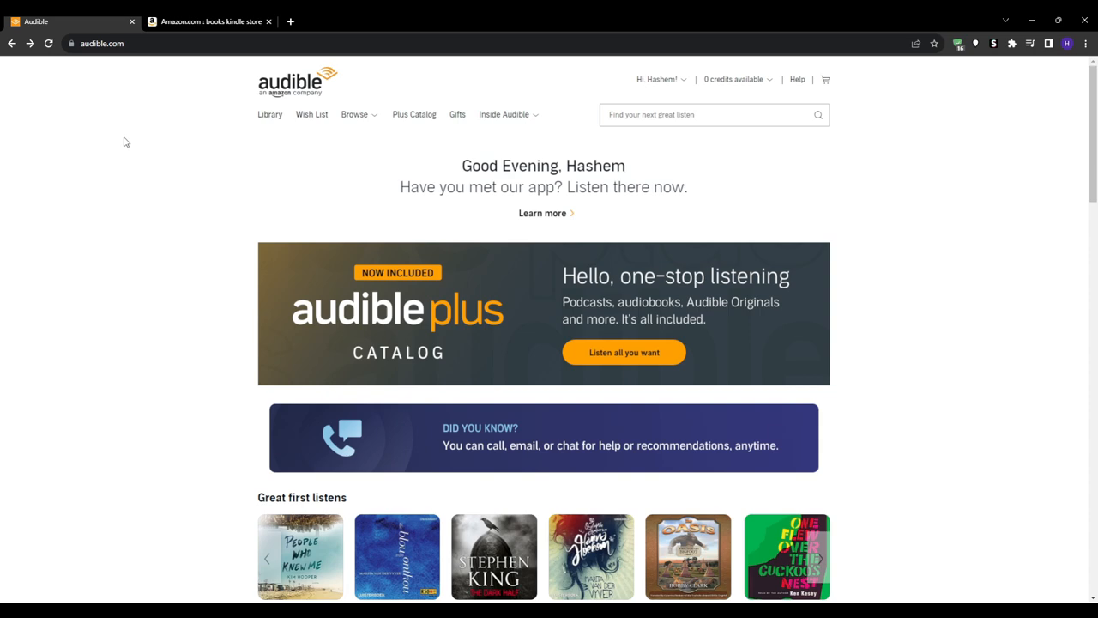
Bring up Amazon's "books kindle store" results and scroll through the listed titles
{"action": "left_click", "coordinate": [209, 21]}
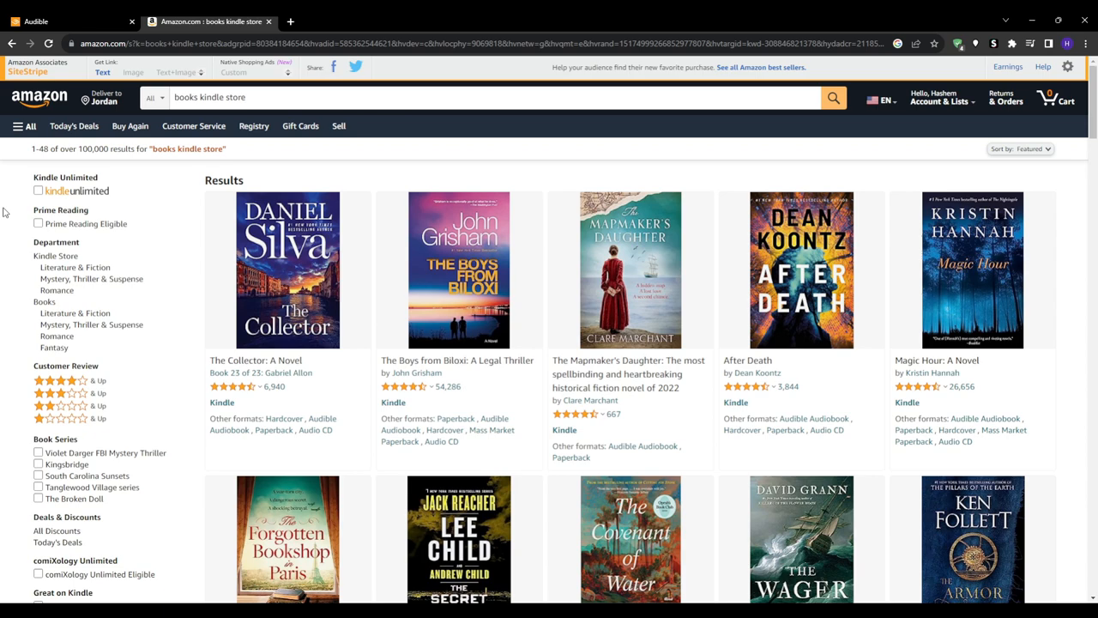
{"action": "scroll", "scroll_direction": "down", "scroll_amount": 3}
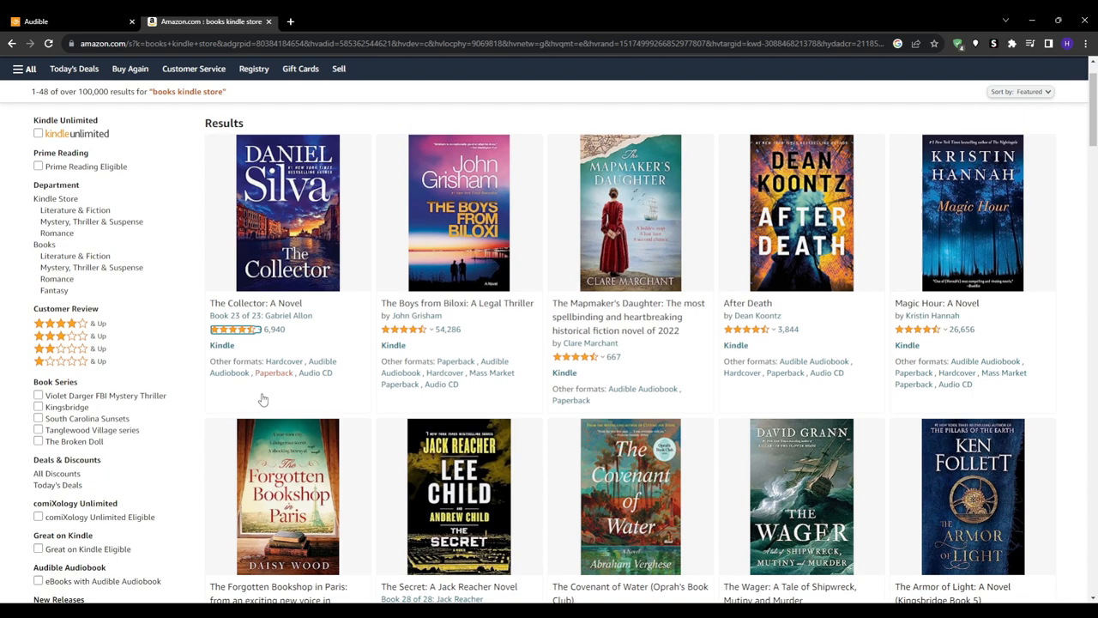
{"action": "scroll", "scroll_direction": "down", "scroll_amount": 3}
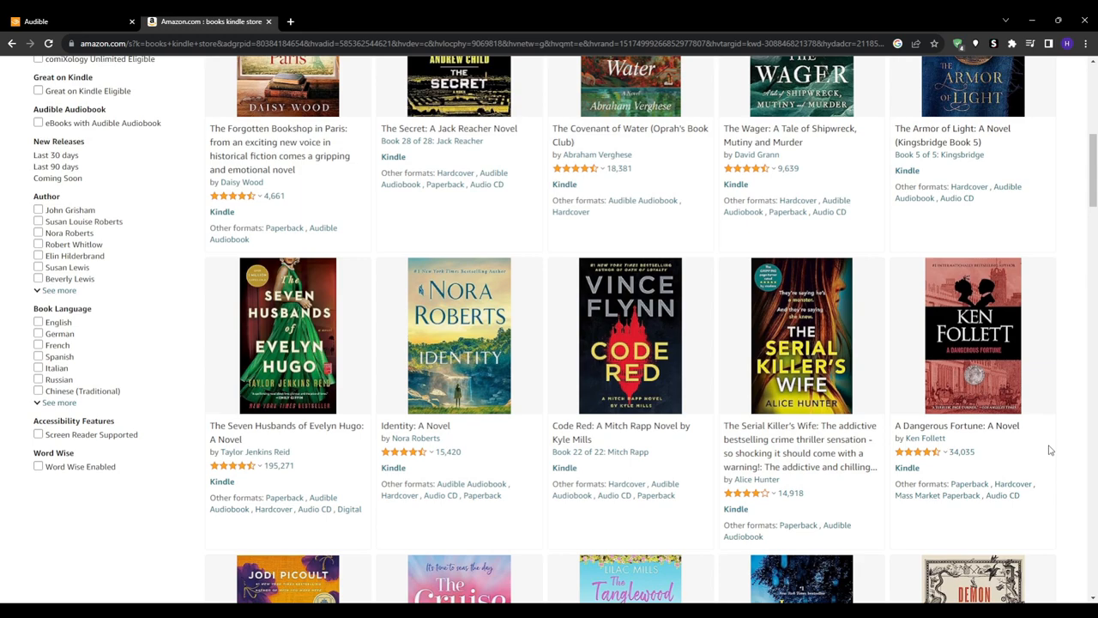
{"action": "scroll", "scroll_direction": "down", "scroll_amount": 3}
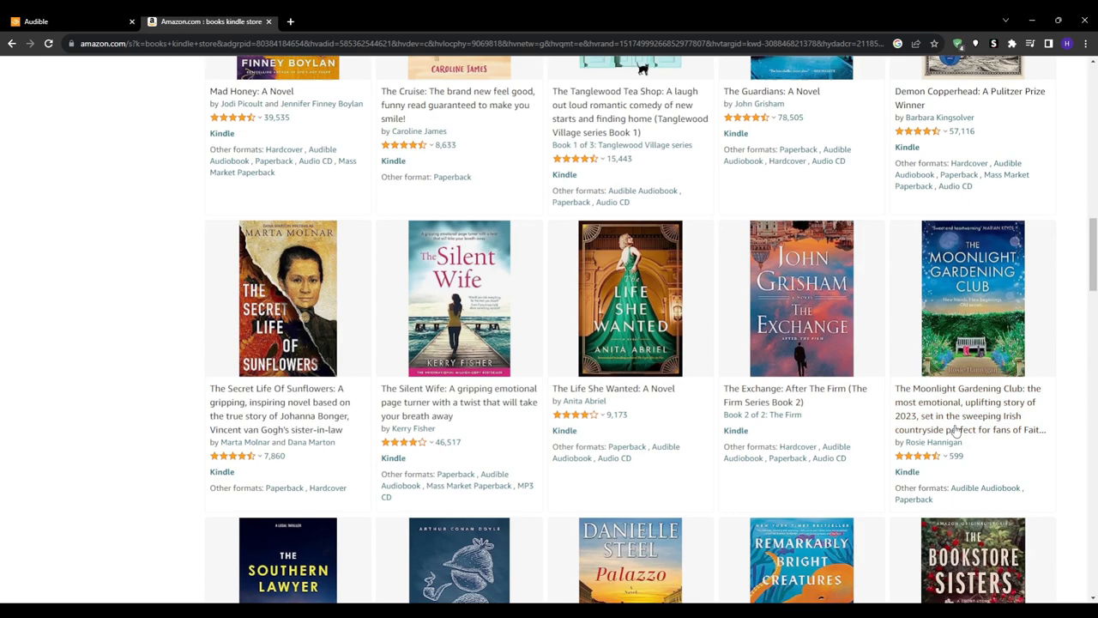
{"action": "scroll", "scroll_direction": "down", "scroll_amount": 3}
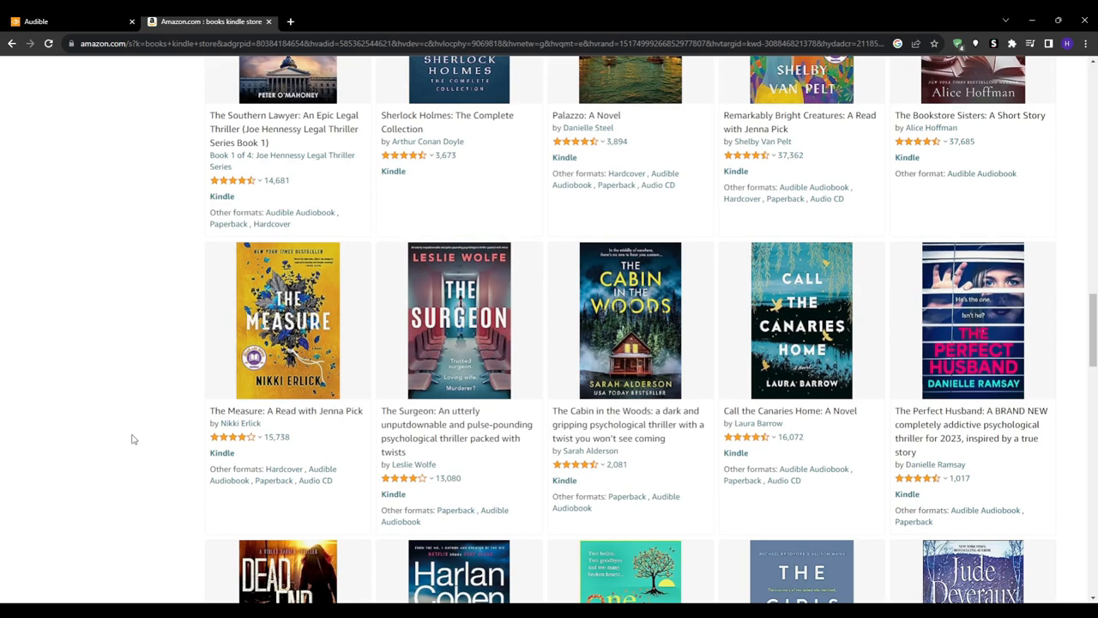
{"action": "scroll", "scroll_direction": "down", "scroll_amount": 3}
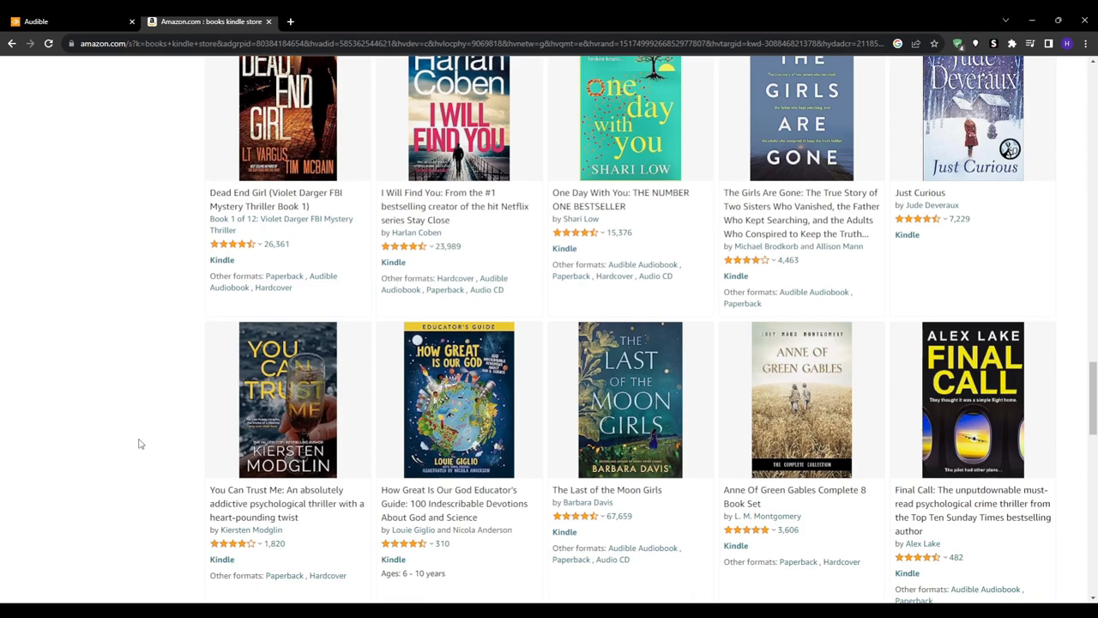
{"action": "scroll", "scroll_direction": "down", "scroll_amount": 3}
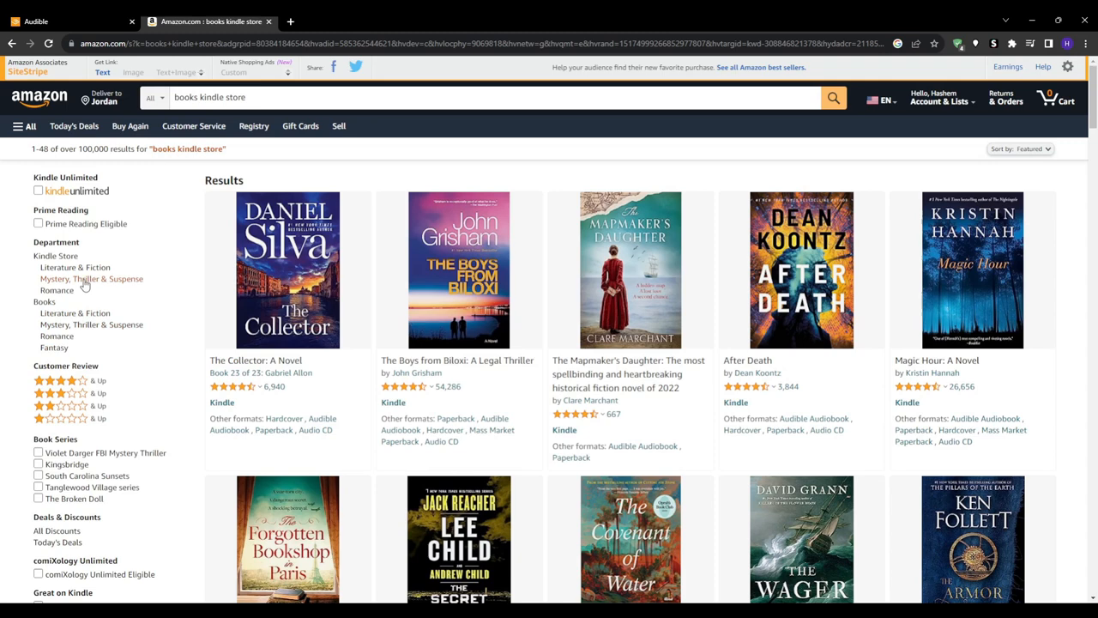
{"action": "mouse_move", "coordinate": [84, 332]}
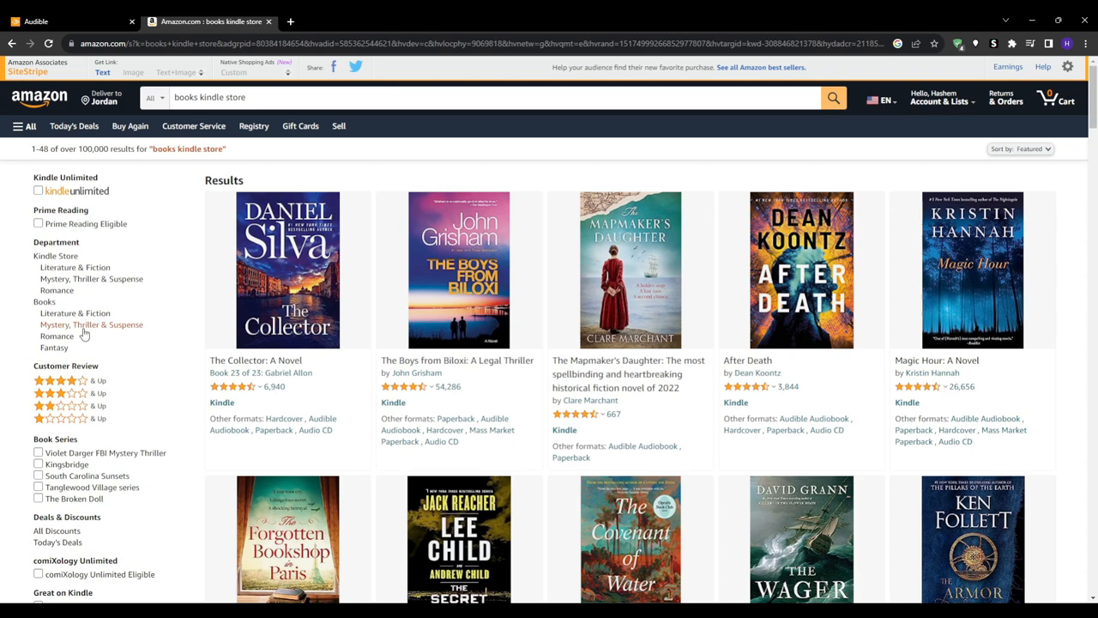
Filter the Kindle results to Books > Fantasy > Epic Fantasy, then show Audible's "Epic fantasy" results
{"action": "left_click", "coordinate": [55, 346]}
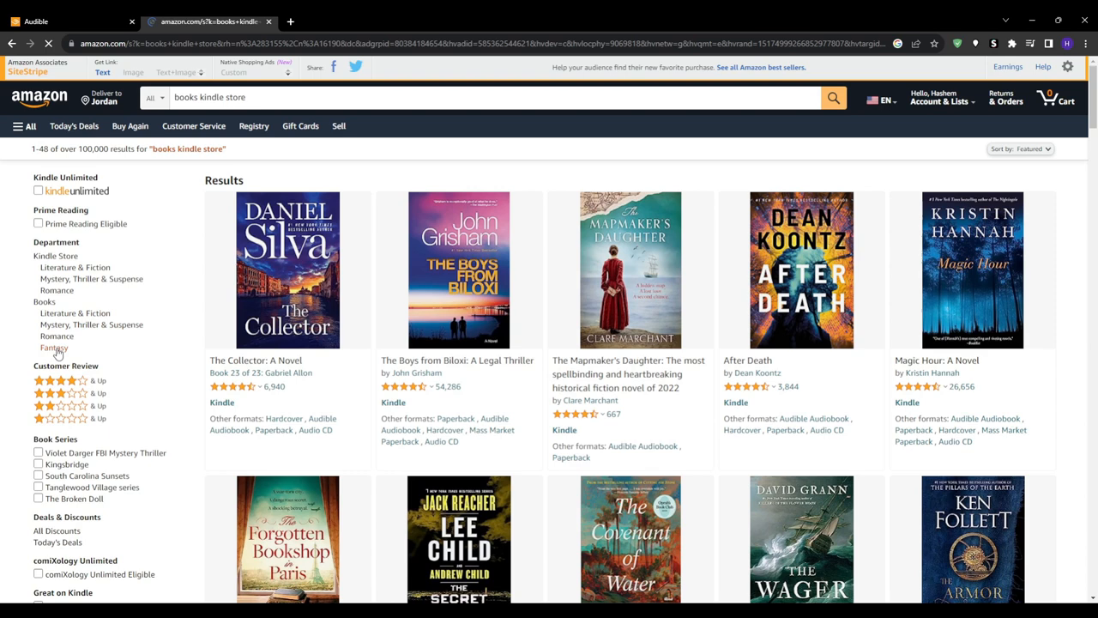
{"action": "left_click", "coordinate": [53, 346]}
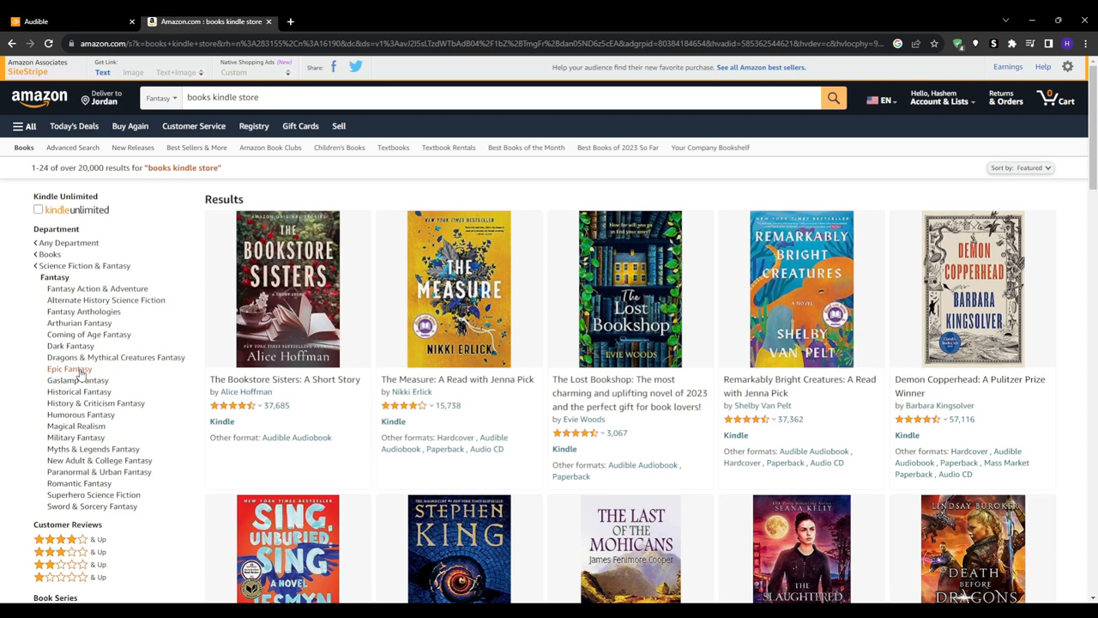
{"action": "left_click", "coordinate": [69, 367]}
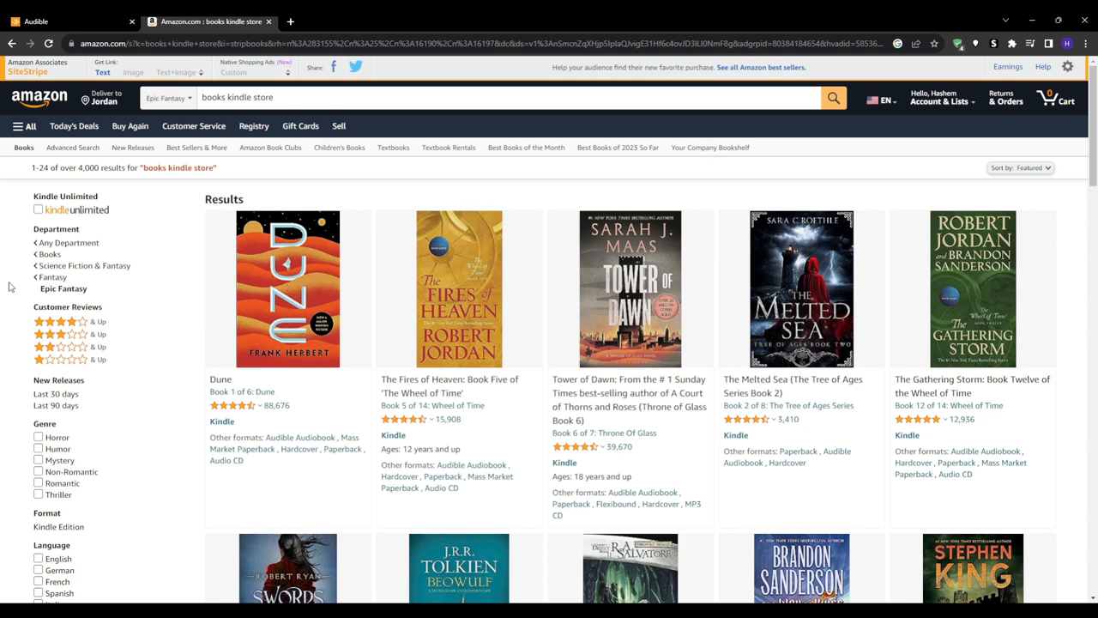
{"action": "left_click", "coordinate": [68, 20]}
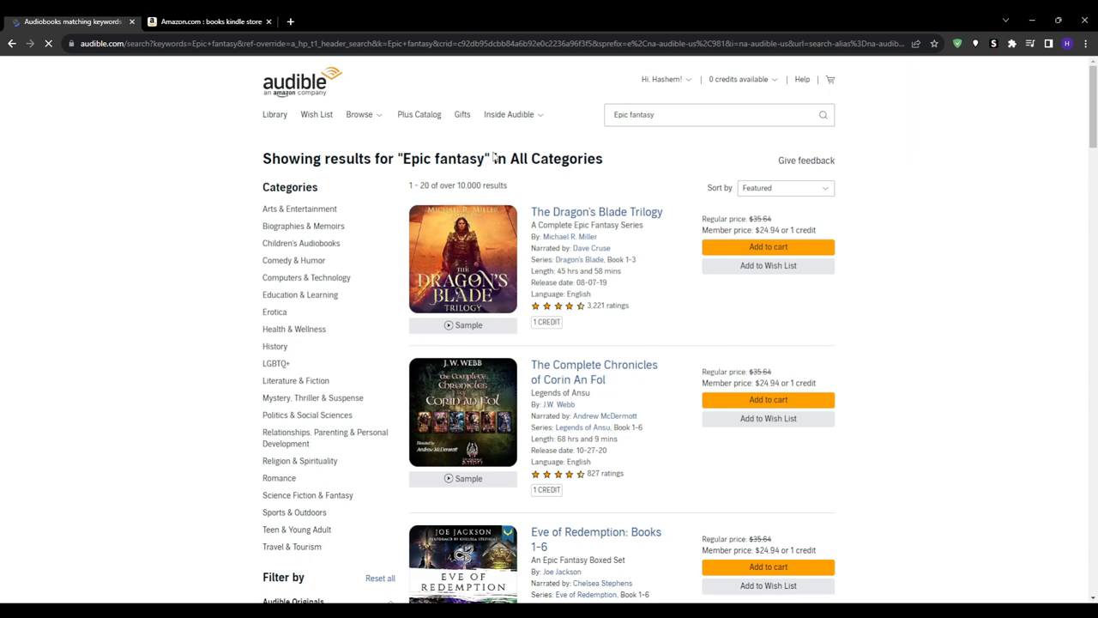
Scroll through Audible's Epic fantasy audiobook results before the Upwork listings
{"action": "scroll", "scroll_direction": "down", "scroll_amount": 3}
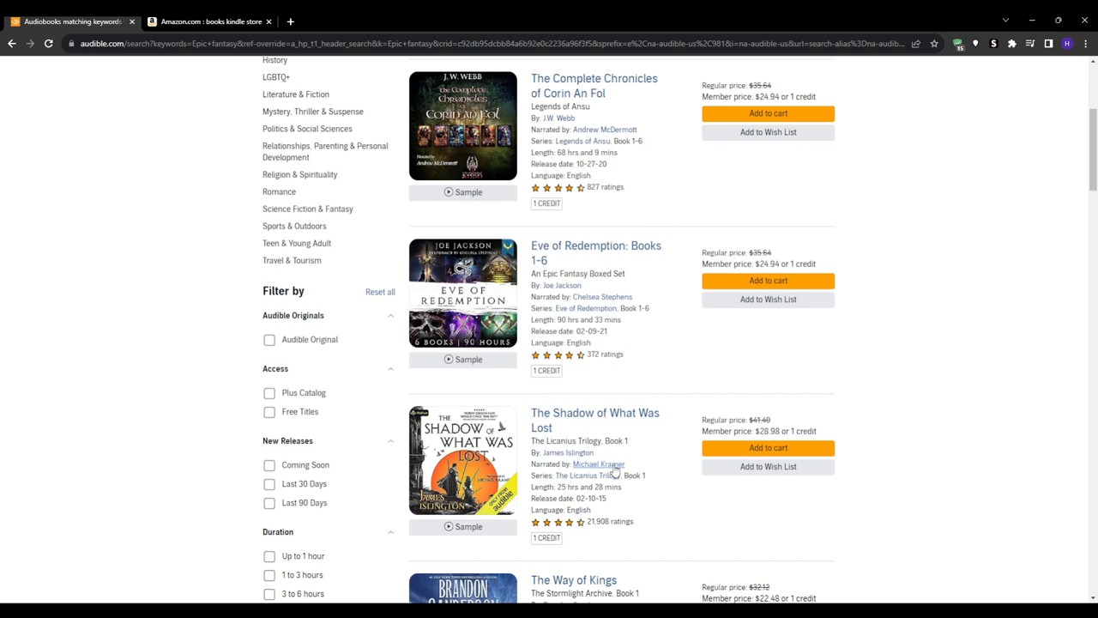
{"action": "scroll", "scroll_direction": "up", "scroll_amount": 3}
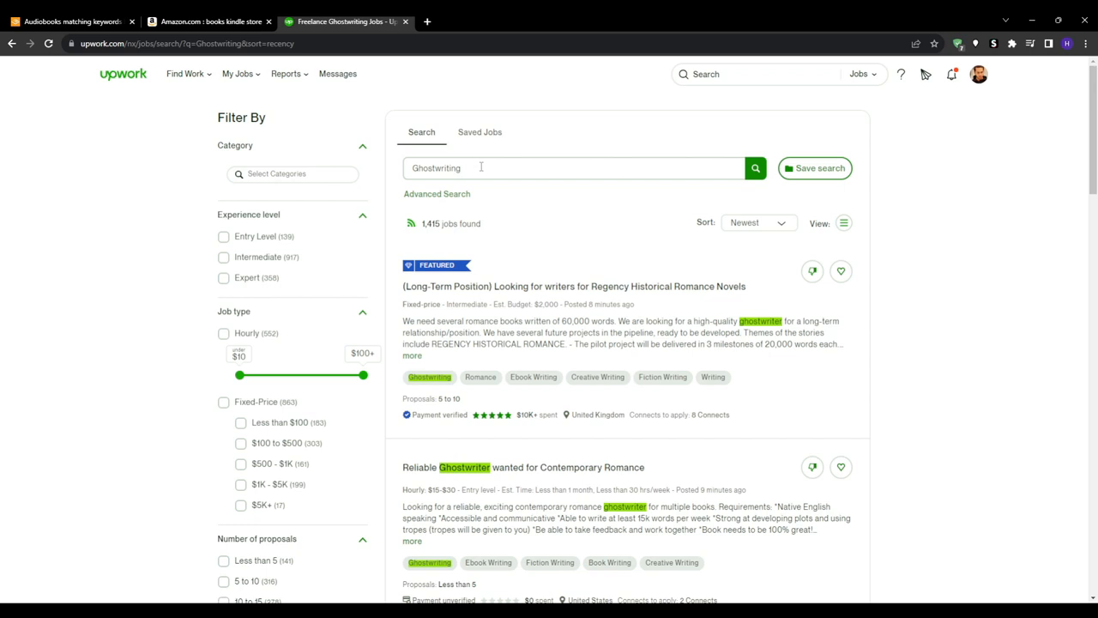
Look down the Upwork ghostwriting jobs and select the job search box
{"action": "scroll", "scroll_direction": "down", "scroll_amount": 3}
{"action": "type", "text": "designer"}
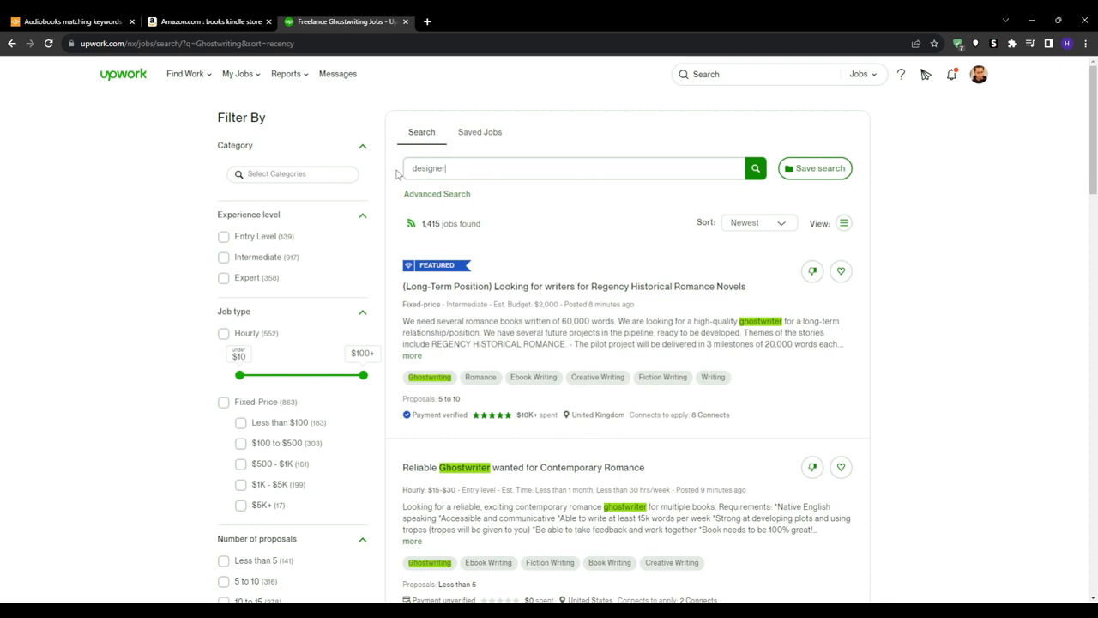
{"action": "left_click", "coordinate": [755, 169]}
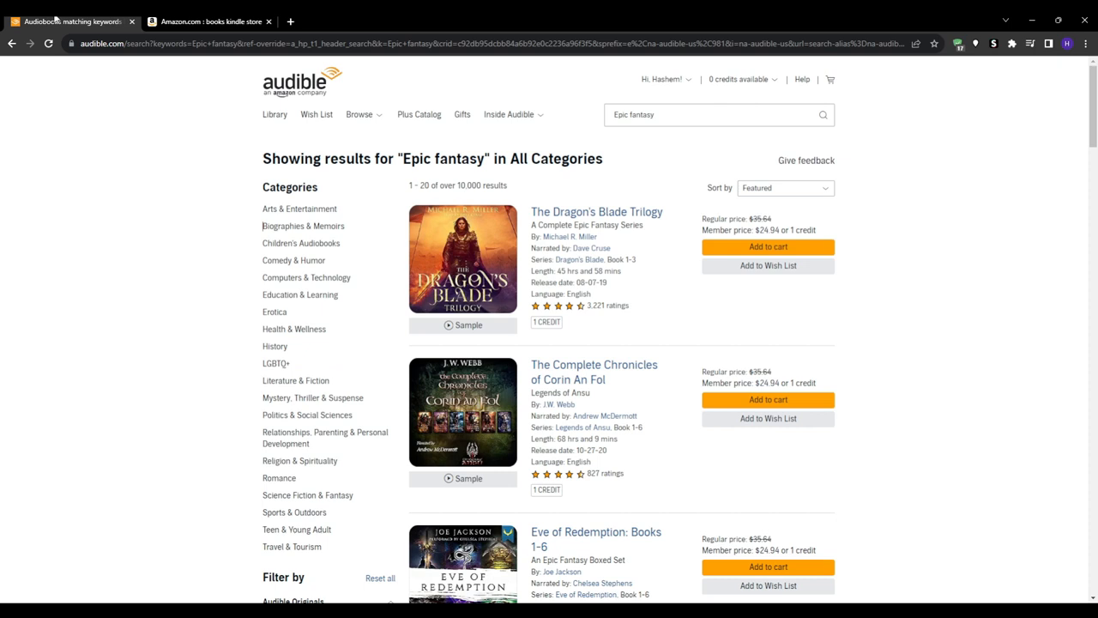
Visit the Atticus formatting site, then scroll through the Reedsy professionals page
{"action": "left_click", "coordinate": [274, 114]}
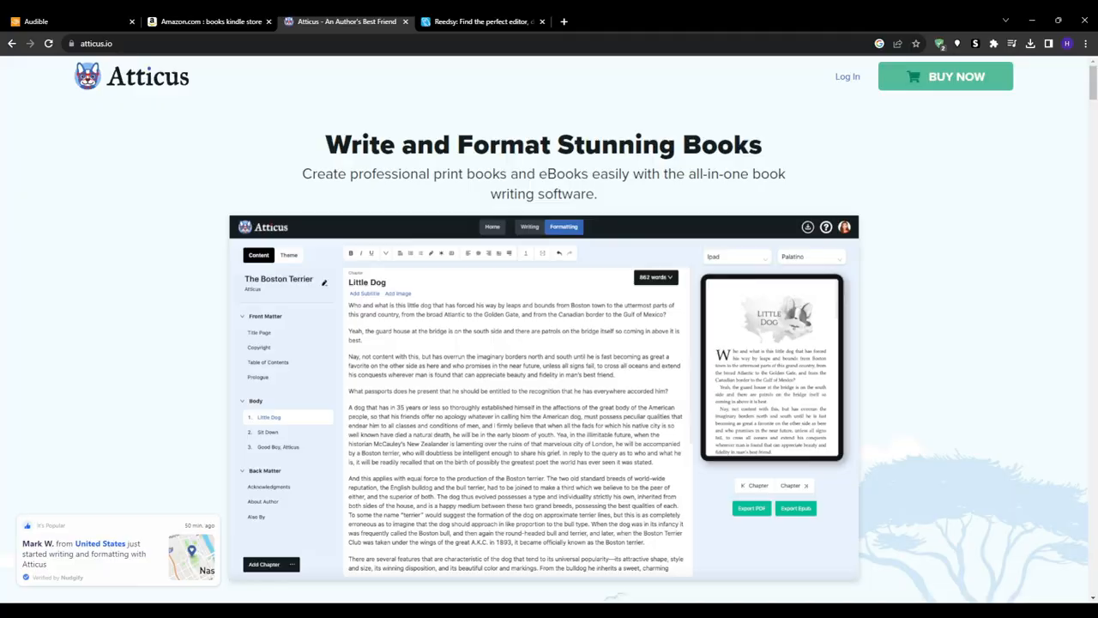
{"action": "left_click", "coordinate": [484, 21]}
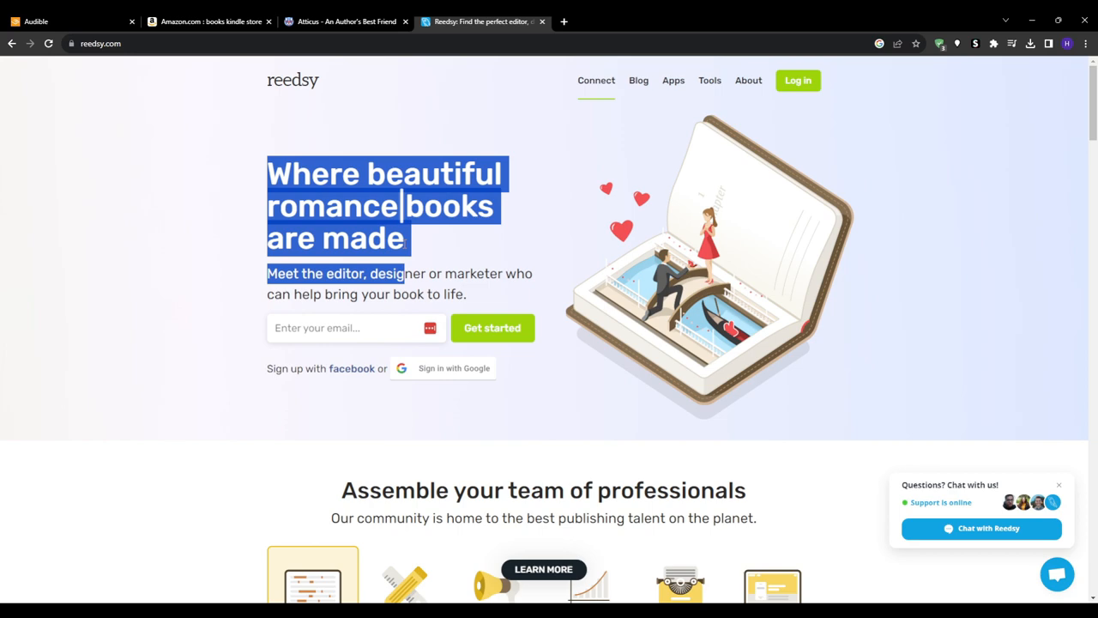
{"action": "scroll", "scroll_direction": "down", "scroll_amount": 3}
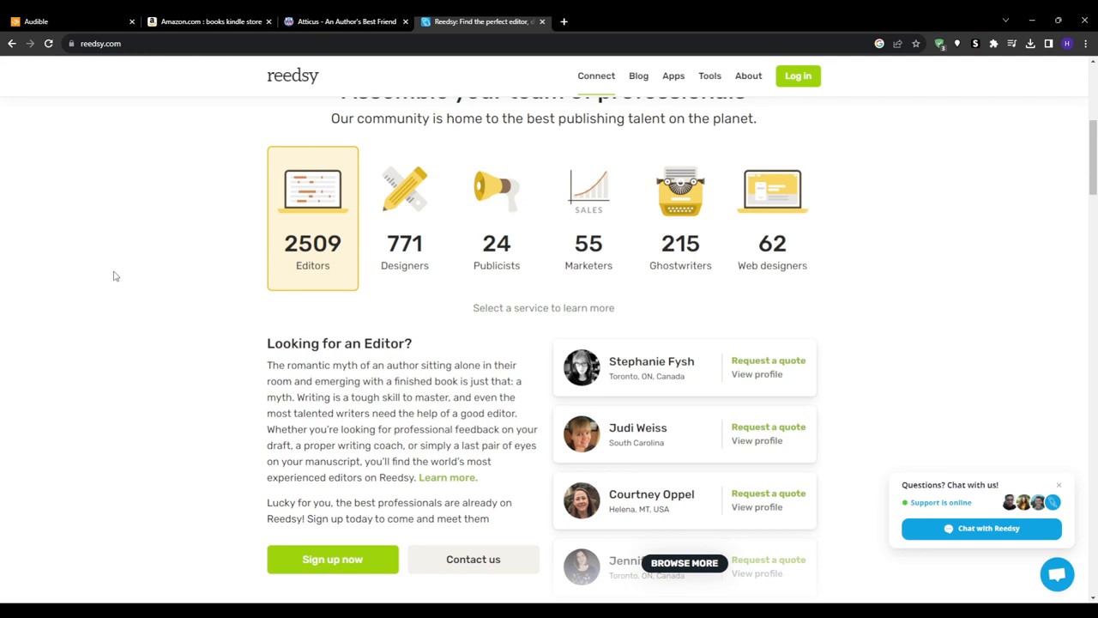
{"action": "scroll", "scroll_direction": "down", "scroll_amount": 3}
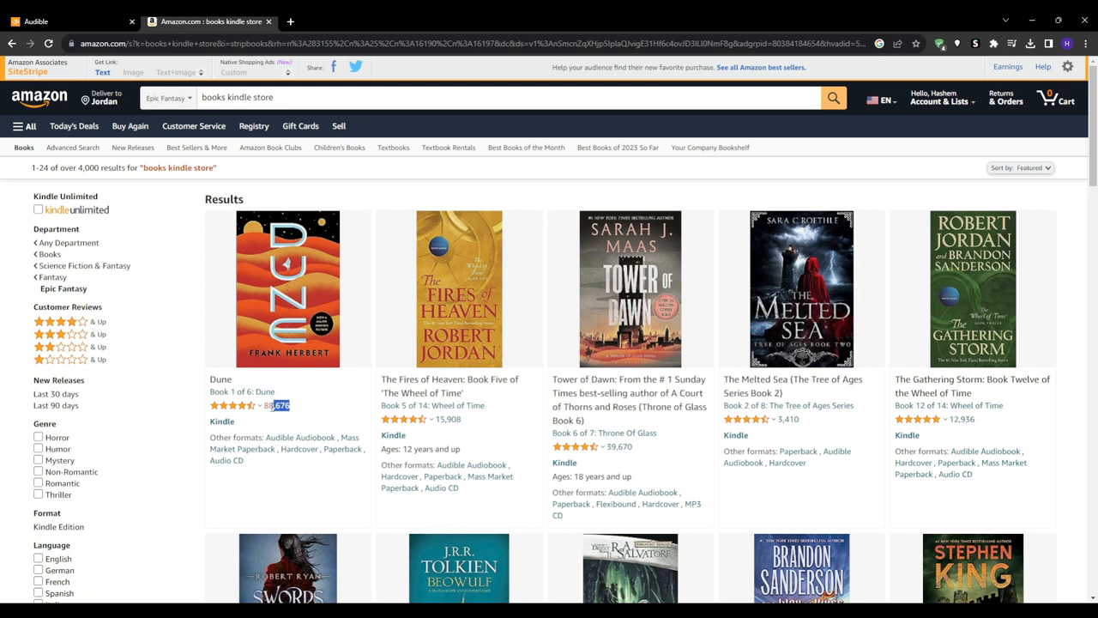
Scroll further down Amazon's Epic Fantasy Kindle titles and back up slightly
{"action": "scroll", "scroll_direction": "down", "scroll_amount": 3}
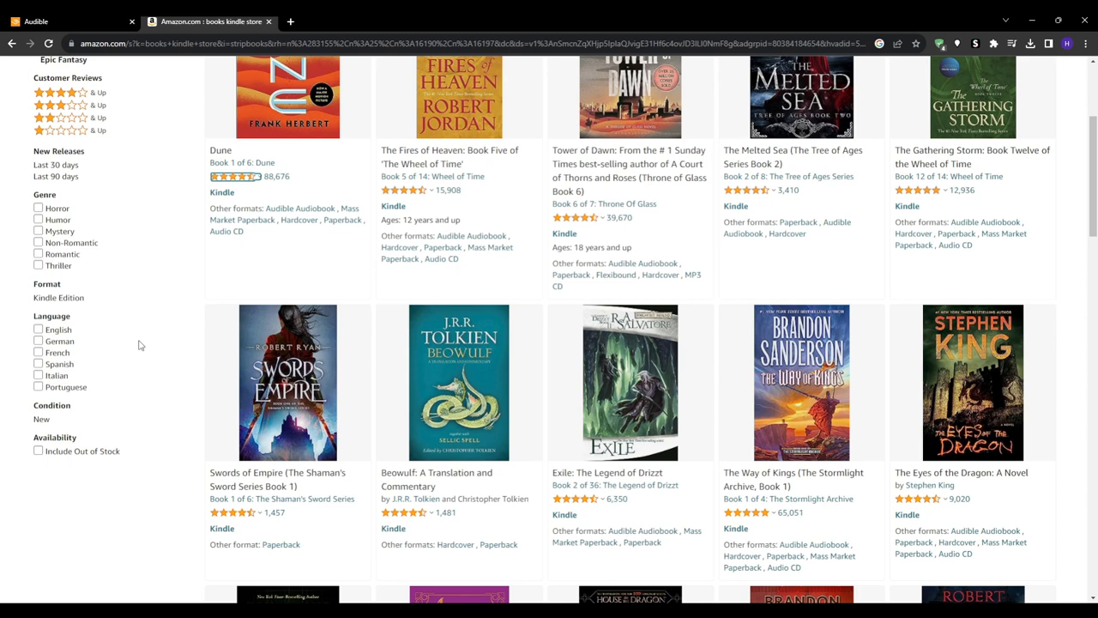
{"action": "scroll", "scroll_direction": "down", "scroll_amount": 3}
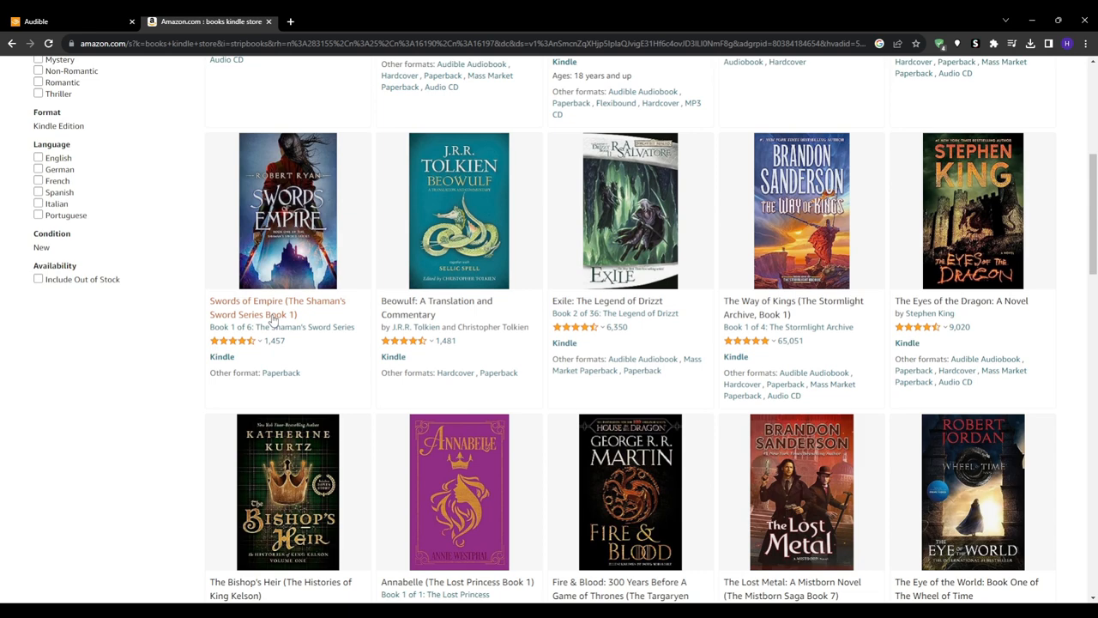
{"action": "scroll", "scroll_direction": "down", "scroll_amount": 3}
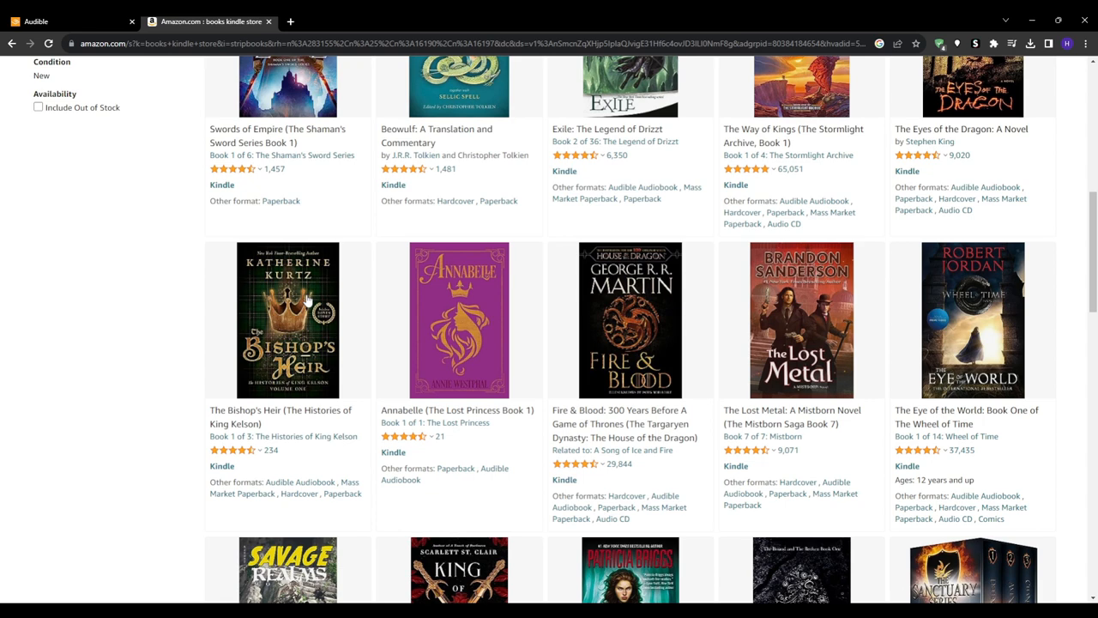
{"action": "scroll", "scroll_direction": "down", "scroll_amount": 3}
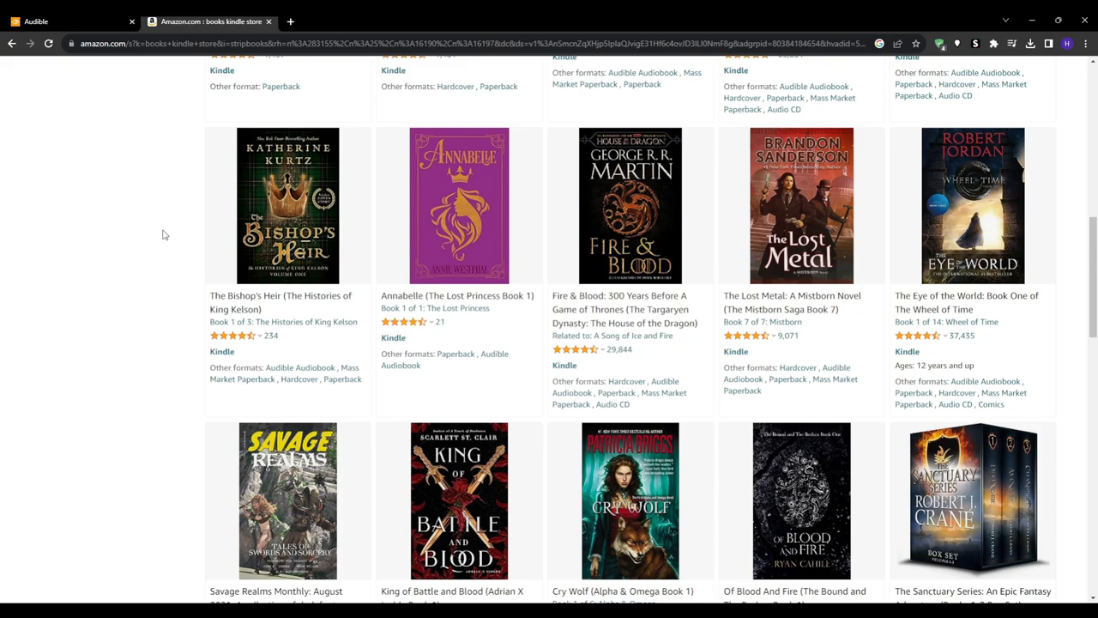
{"action": "scroll", "scroll_direction": "up", "scroll_amount": 3}
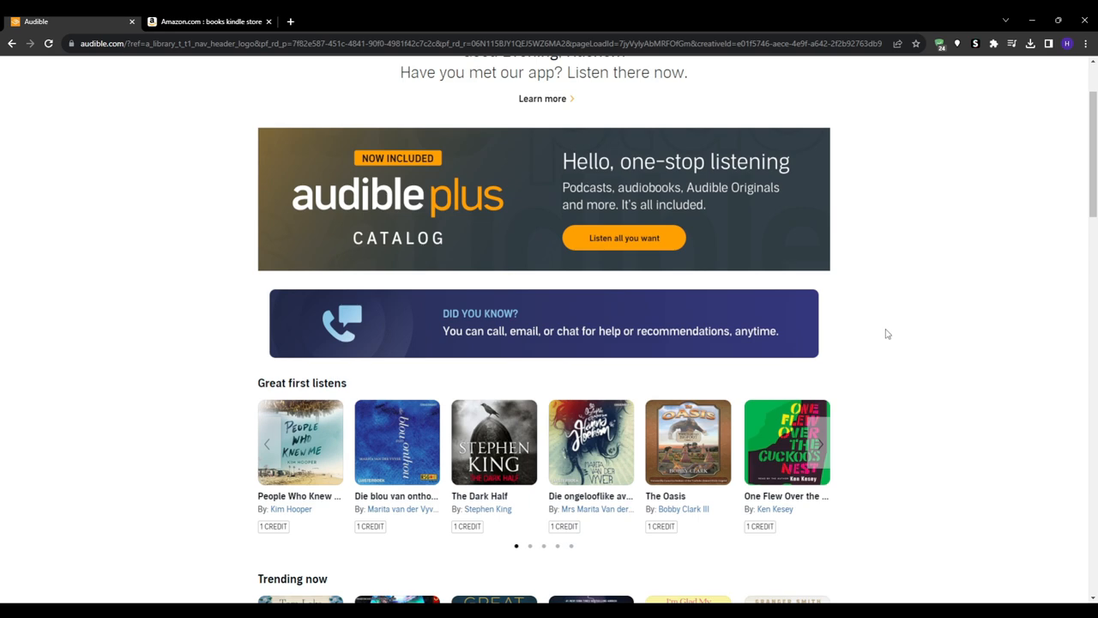
{"action": "scroll", "scroll_direction": "down", "scroll_amount": 3}
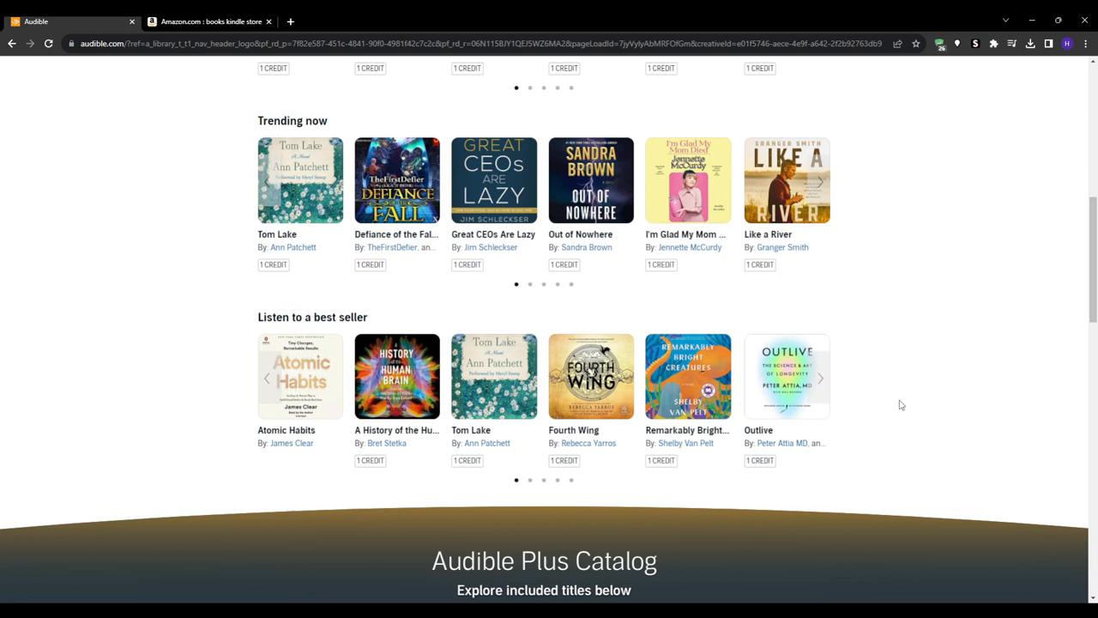
{"action": "scroll", "scroll_direction": "up", "scroll_amount": 3}
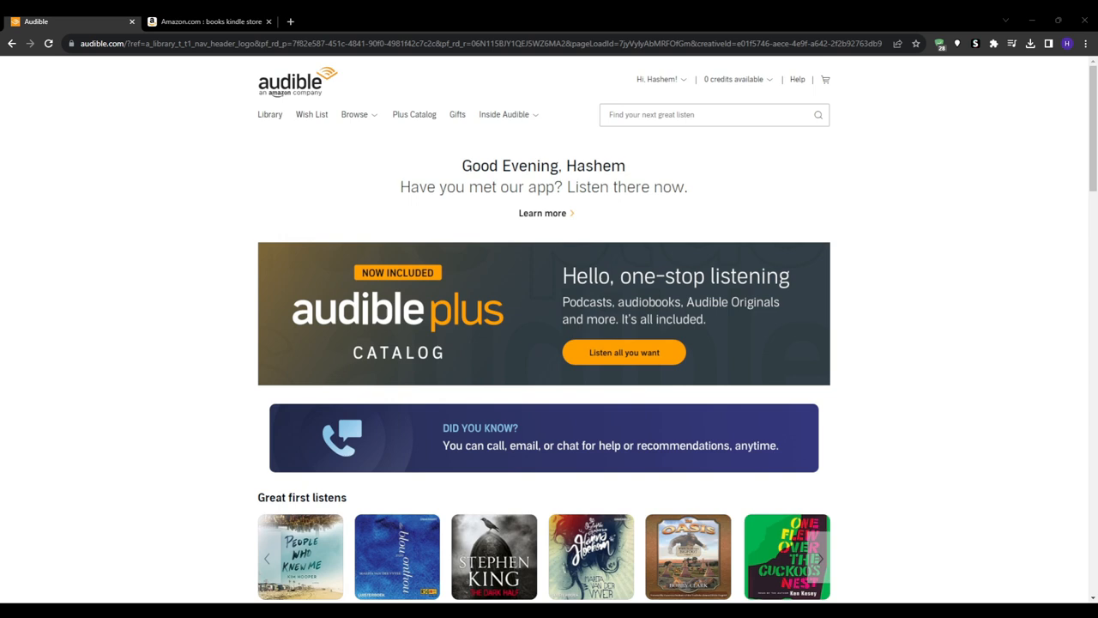
{"action": "mouse_move", "coordinate": [170, 460]}
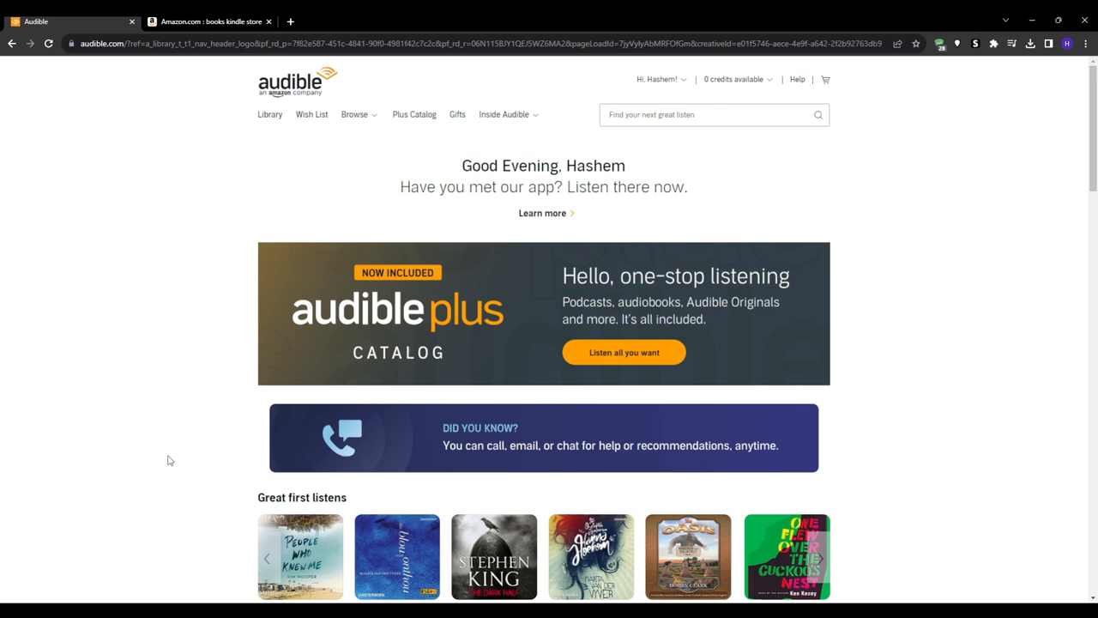